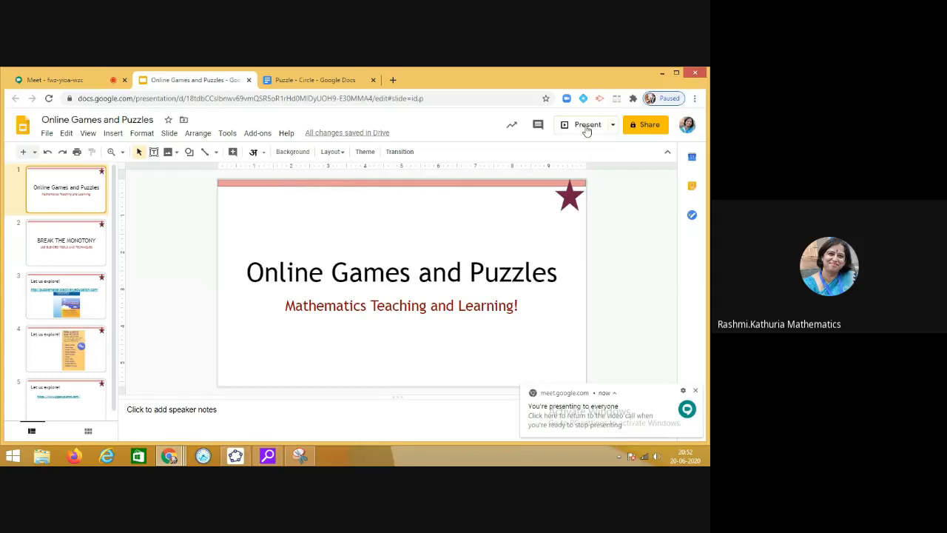
- Present the opening slides through 'Break the Monotony', then return to the 'Let us explore!' Puzzlemaker slide
left_click(588, 124)
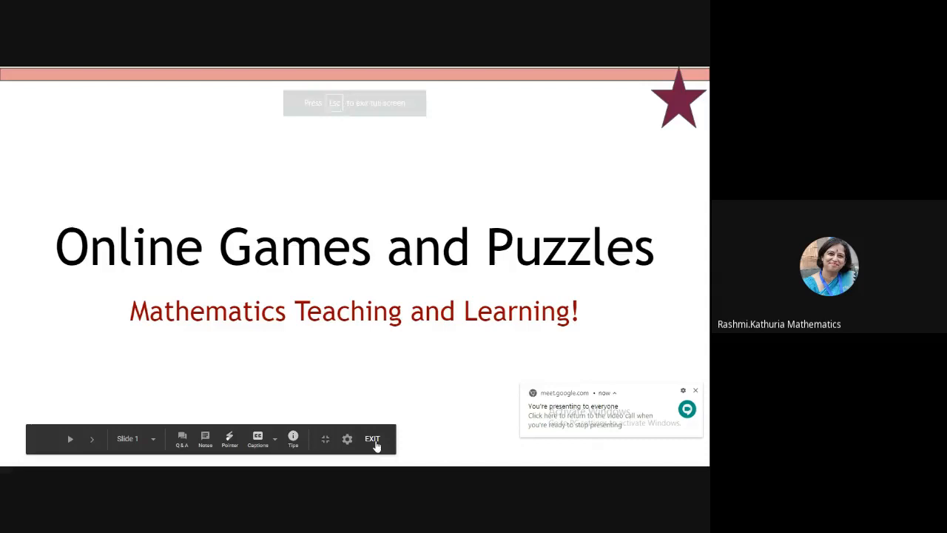
left_click(373, 438)
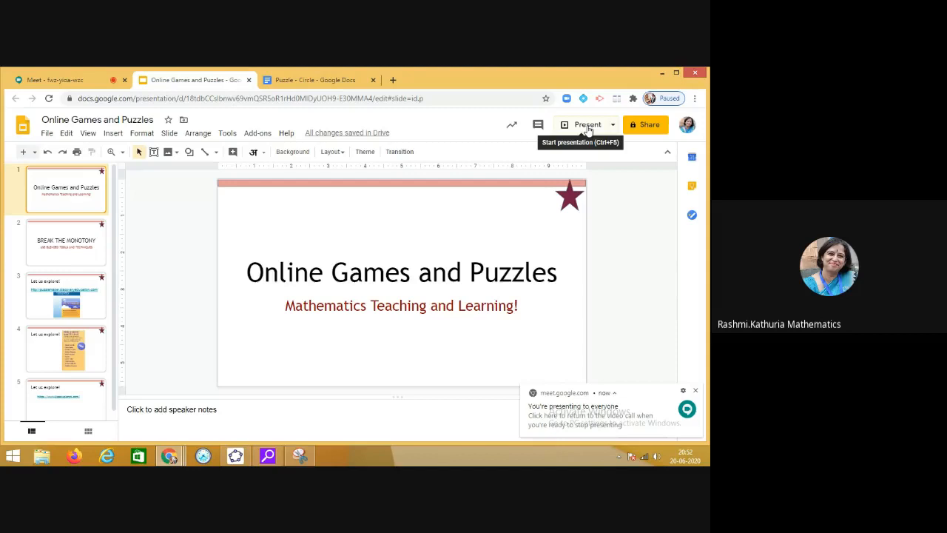
left_click(586, 125)
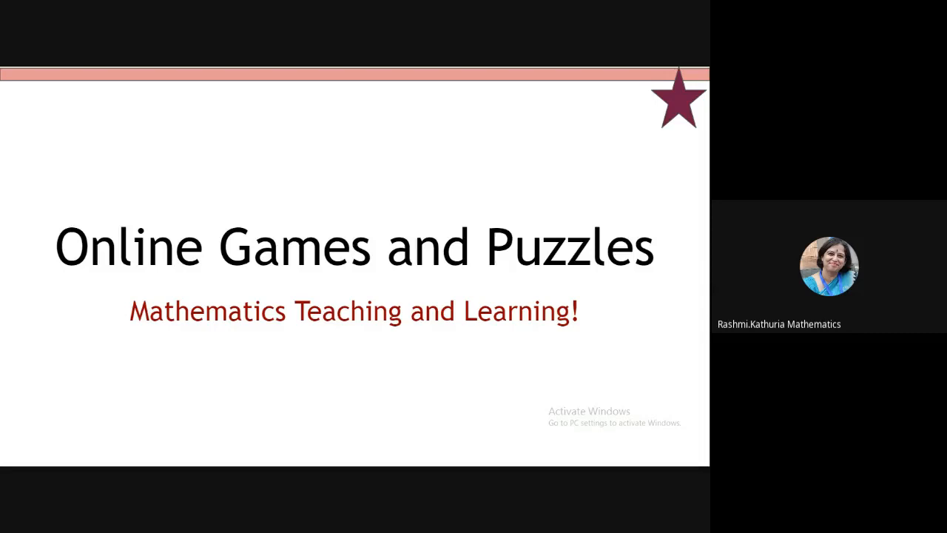
key("right")
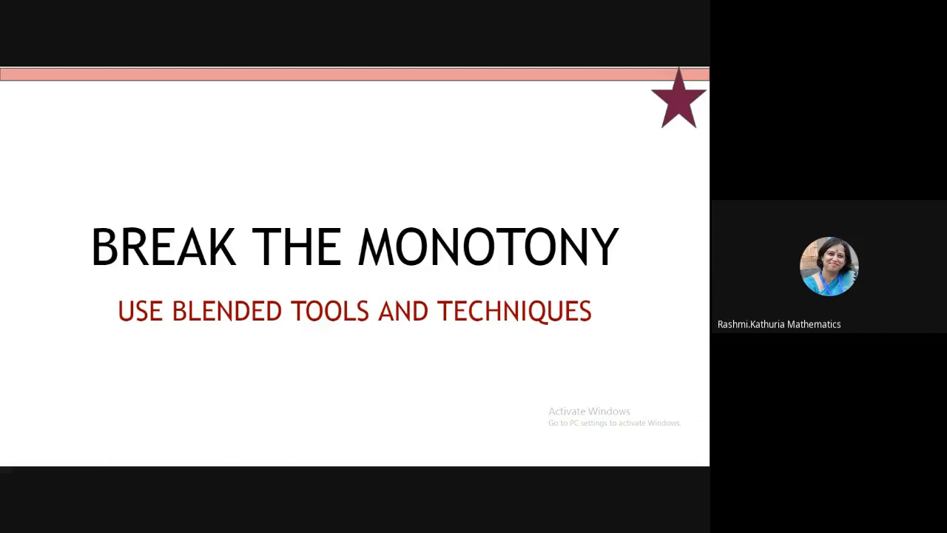
key("right")
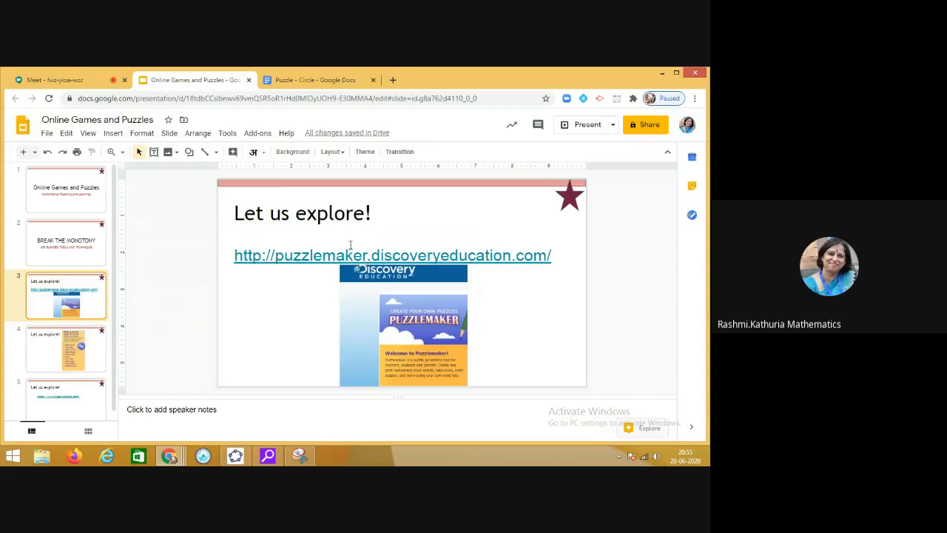
- Follow the slide's puzzlemaker.discoveryeducation.com link to the Puzzlemaker home page
left_click(392, 255)
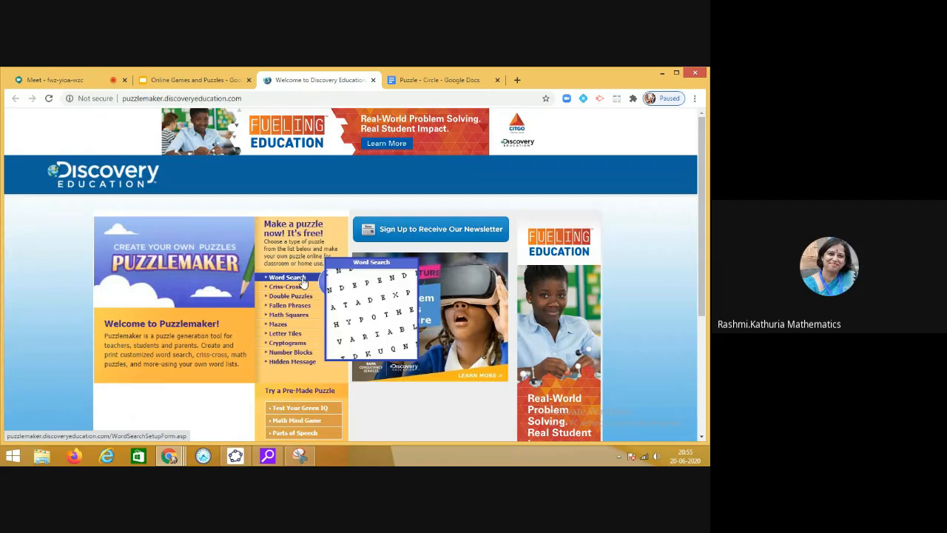
mouse_move(287, 314)
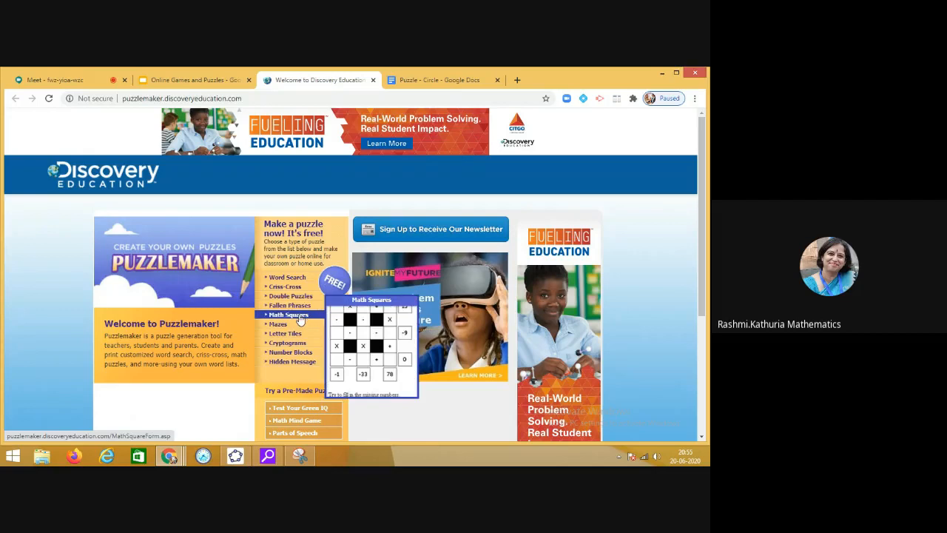
mouse_move(287, 343)
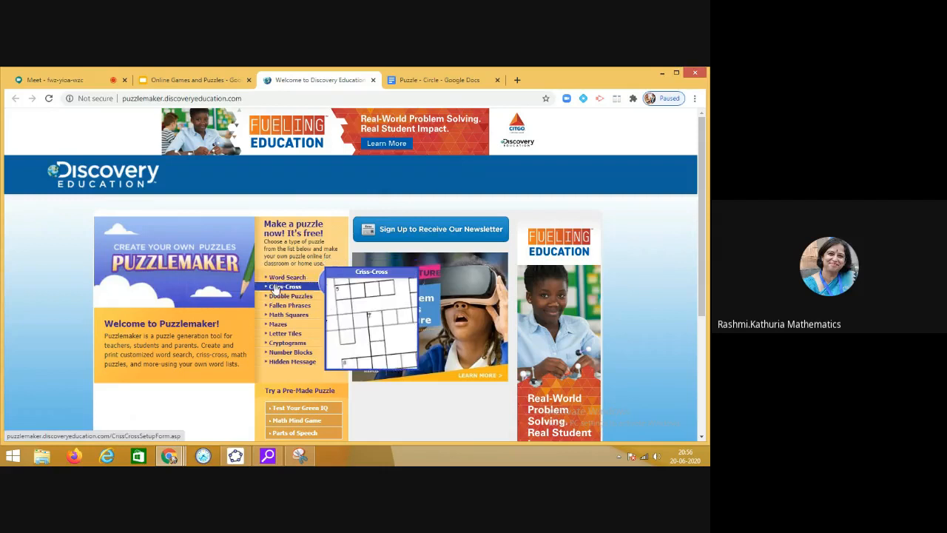
- Begin a new Word Search puzzle and review its setup form steps
left_click(287, 277)
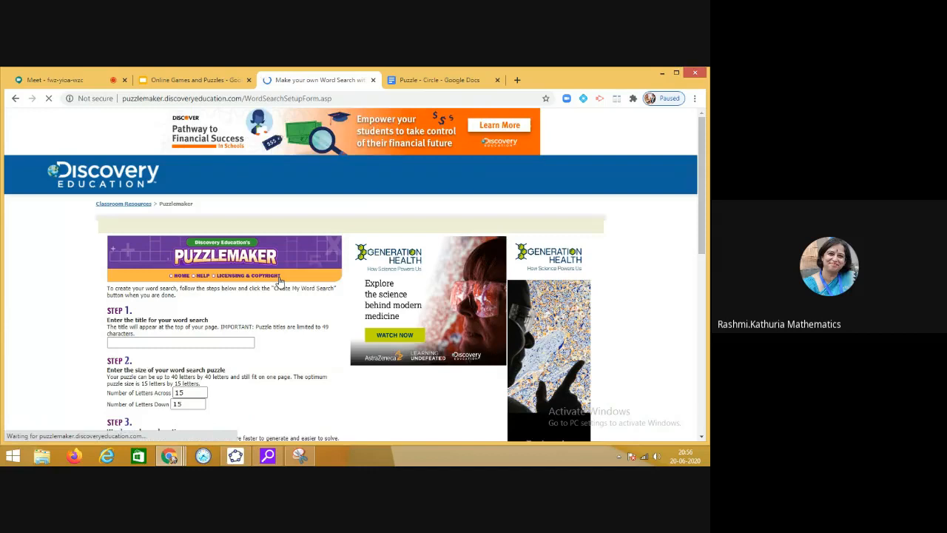
scroll("down", 3)
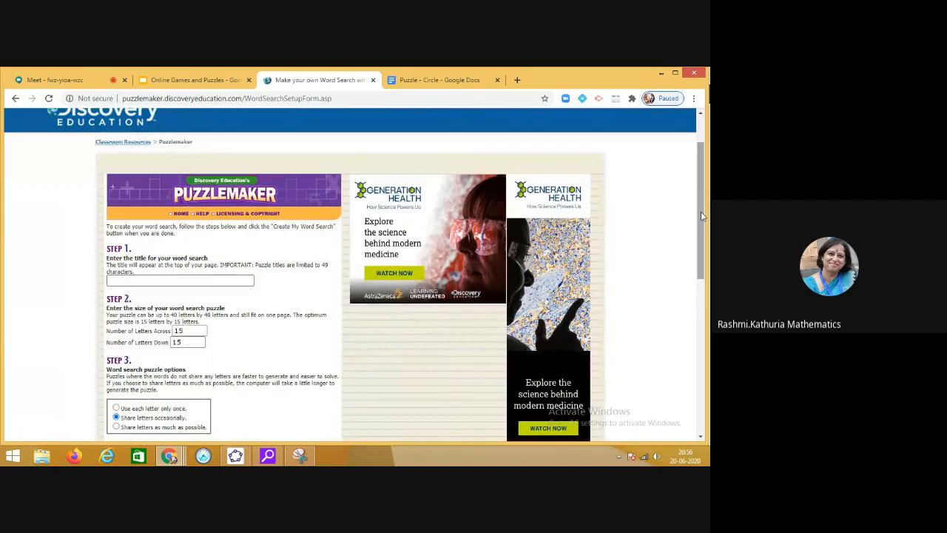
scroll("down", 3)
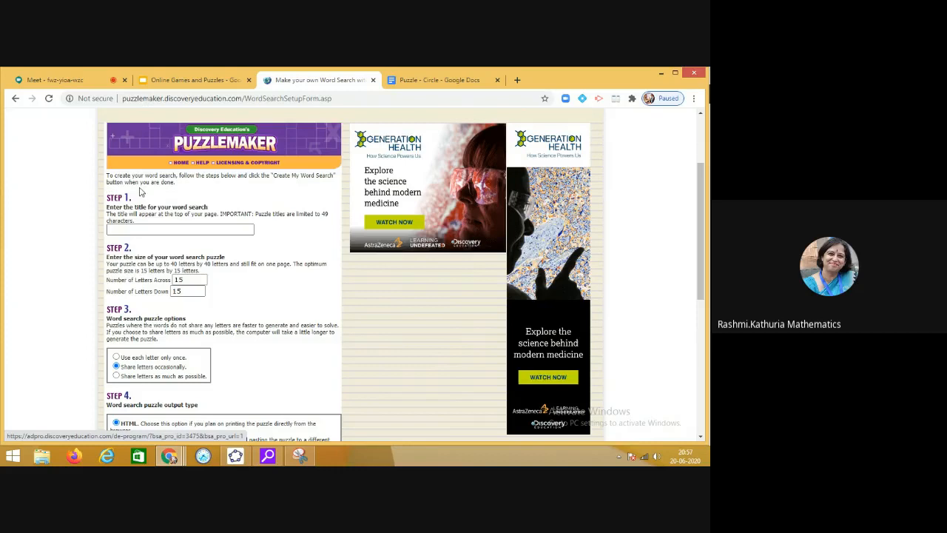
- Title the word search 'Basic parts of Circle' and review the size, sharing and output steps
left_click(181, 229)
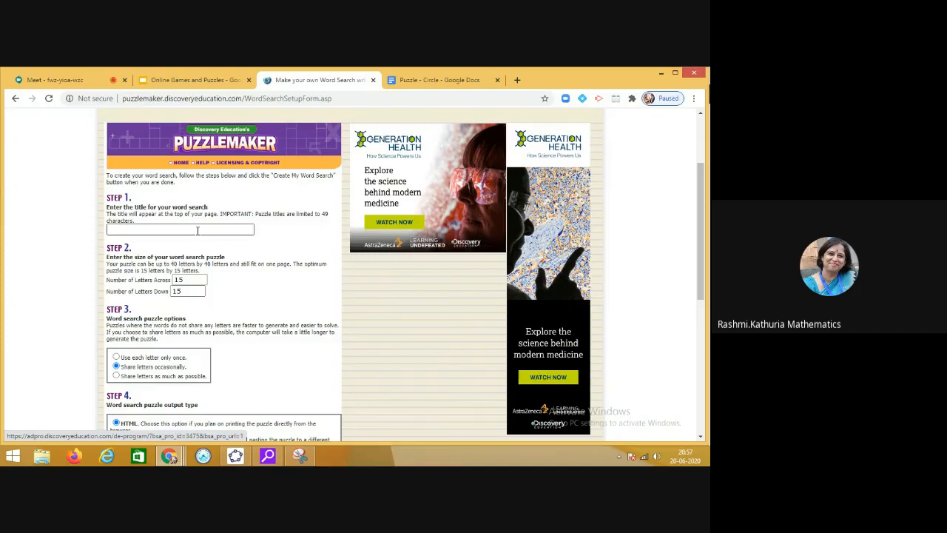
type("Circle")
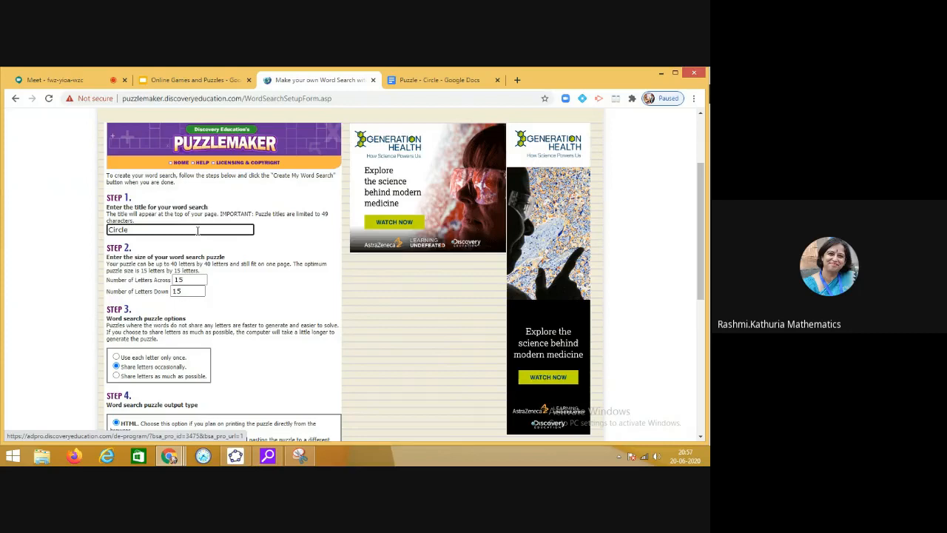
type("Basic parts of")
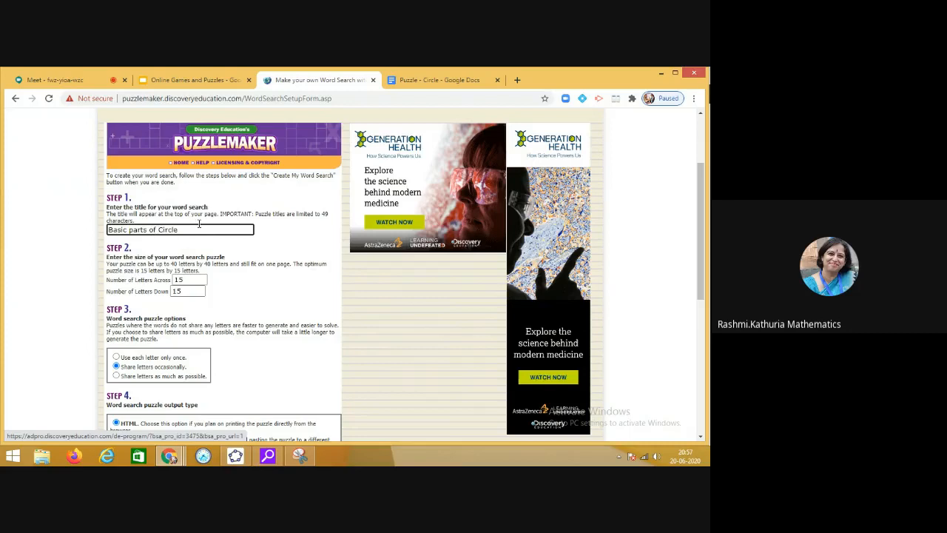
scroll("down", 3)
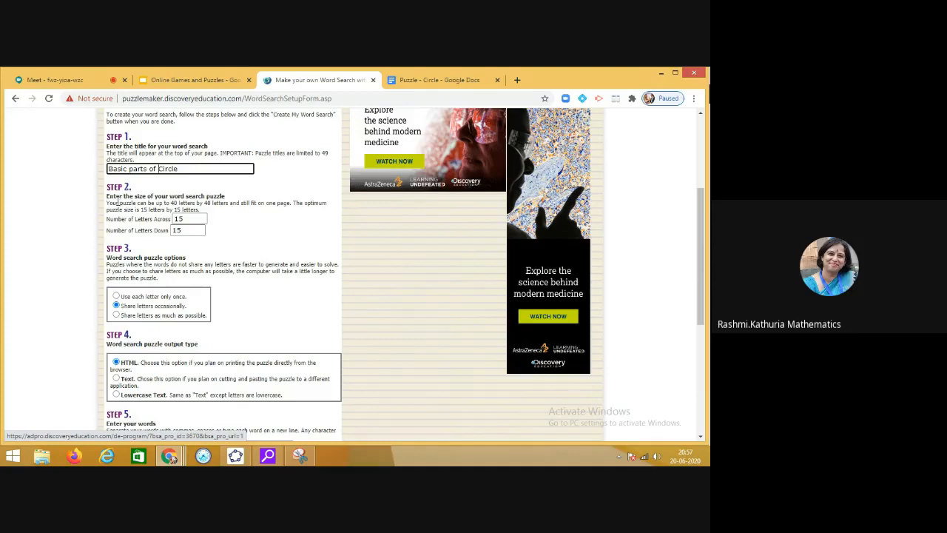
mouse_move(187, 249)
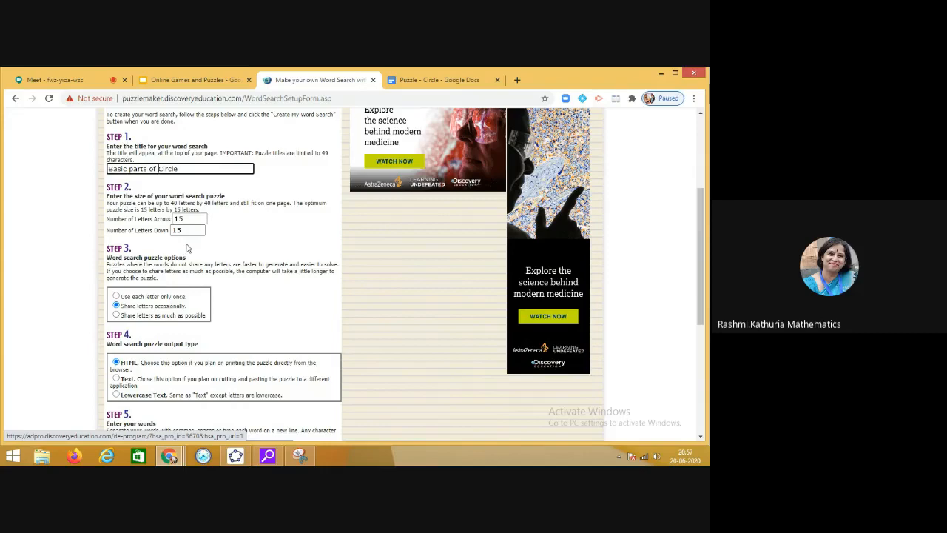
scroll("down", 3)
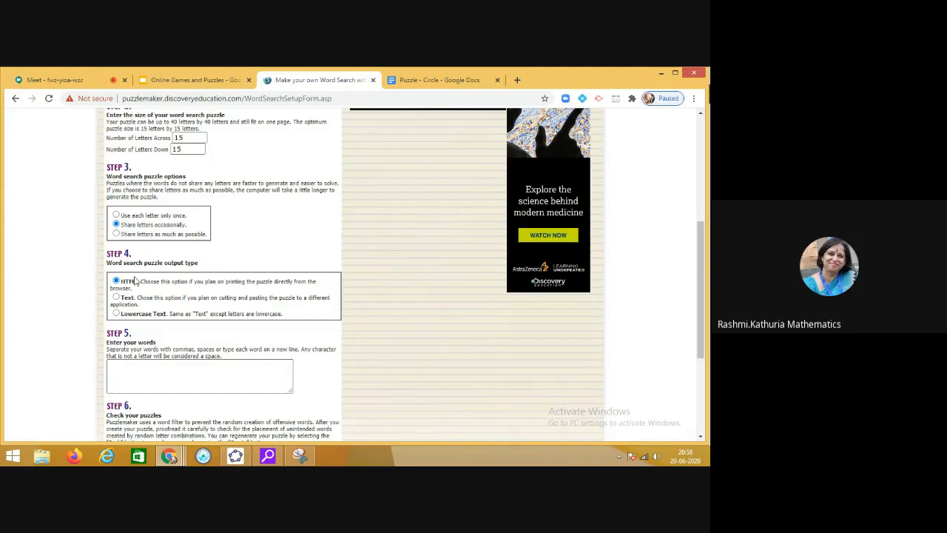
scroll("down", 3)
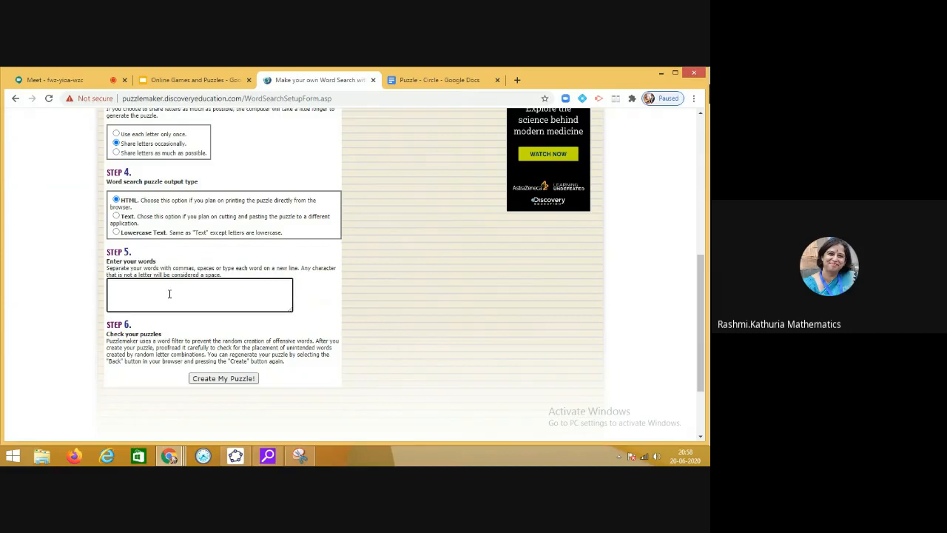
- Enter circle terms Circle, Radius, Secant and Arc into the word list
type("Circle")
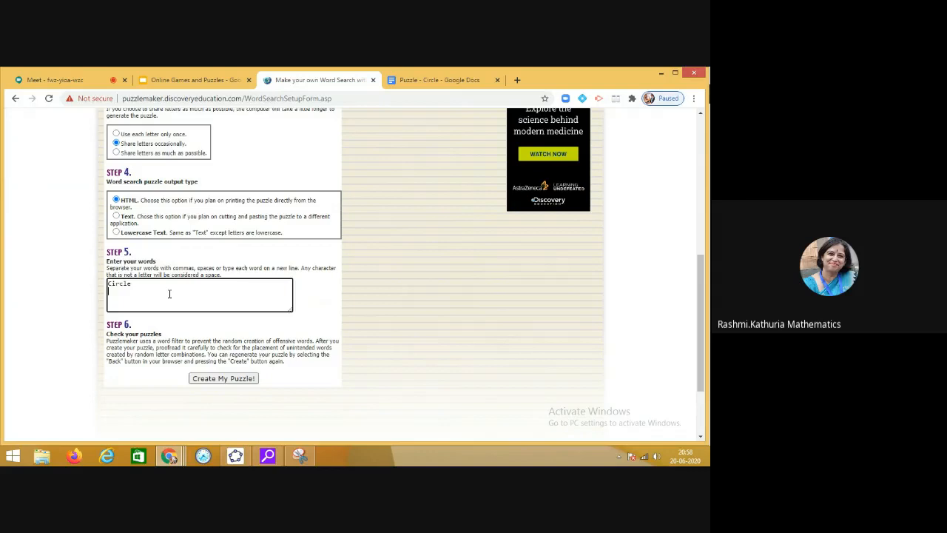
type("Radius")
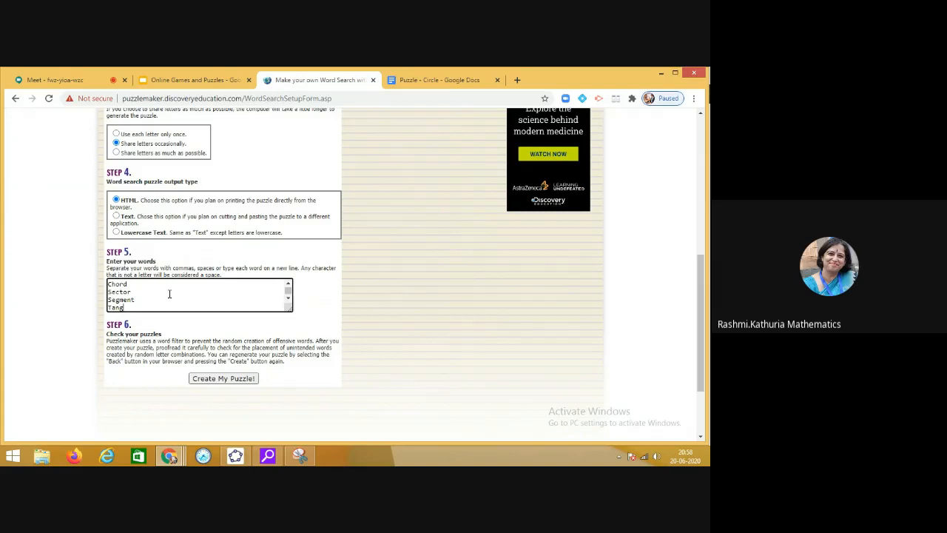
type("Secant")
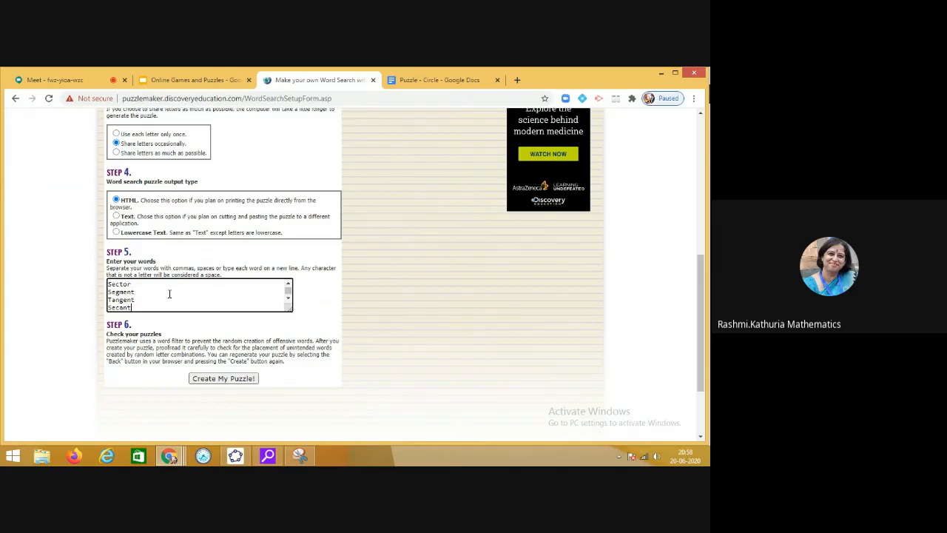
type("Arc")
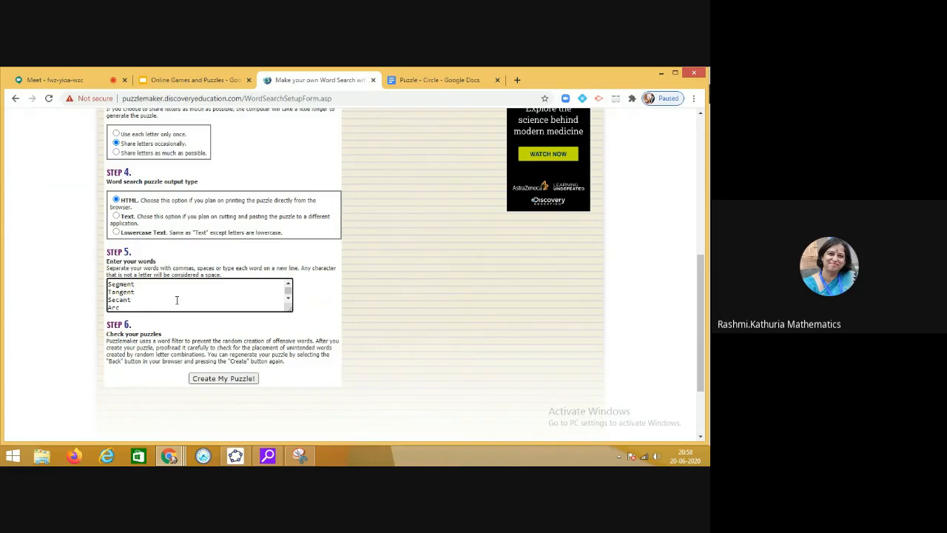
- Generate the 'Basic parts of Circle' word search and review its letter grid
left_click(222, 379)
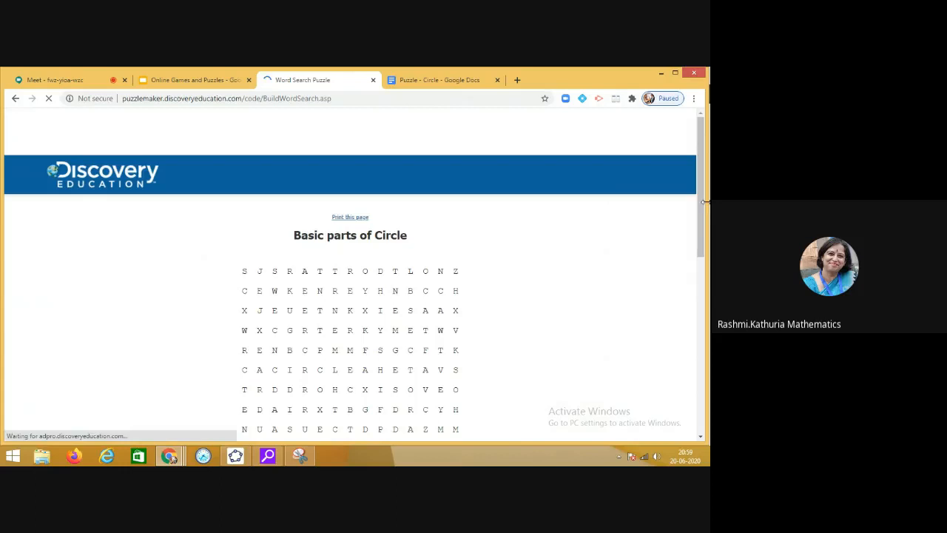
scroll("down", 3)
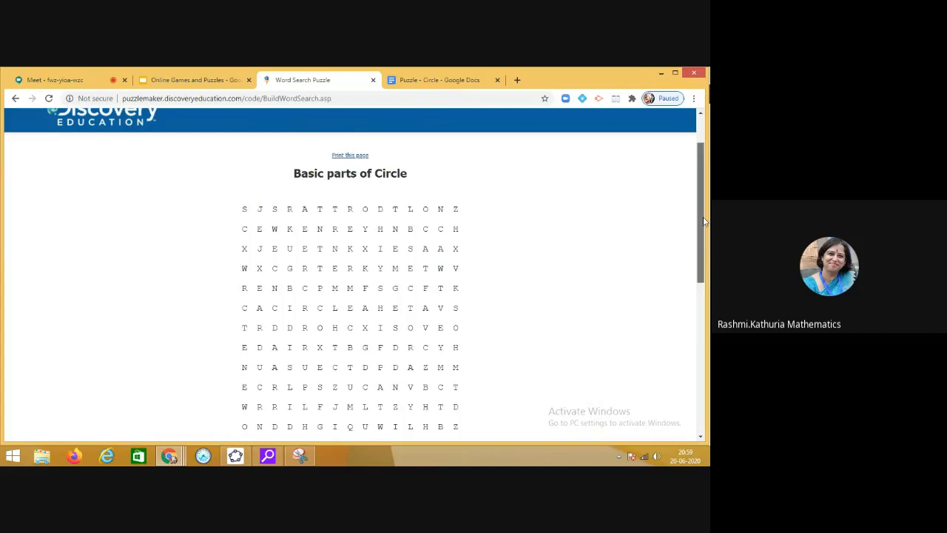
- Go back to Puzzlemaker, start a Criss-Cross puzzle and title it 'Parts of Circle'
left_click(15, 98)
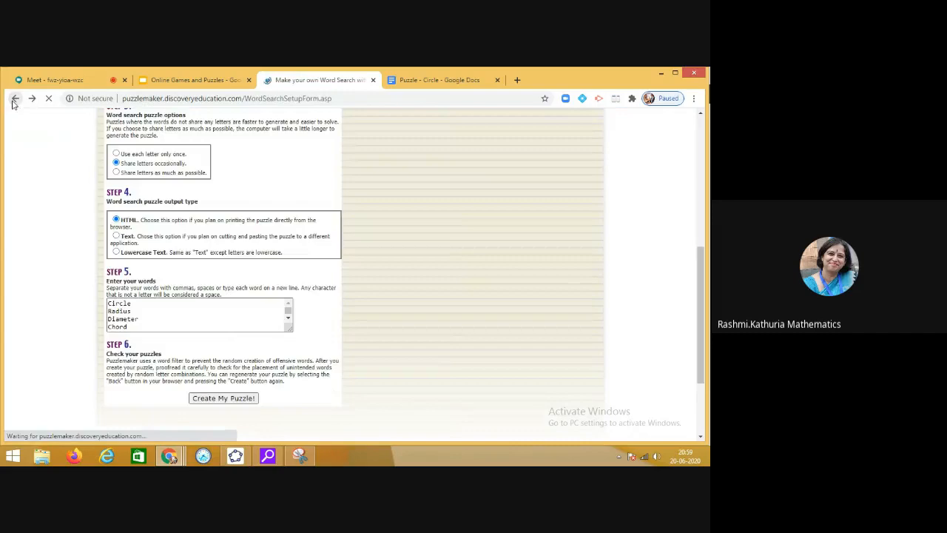
left_click(15, 98)
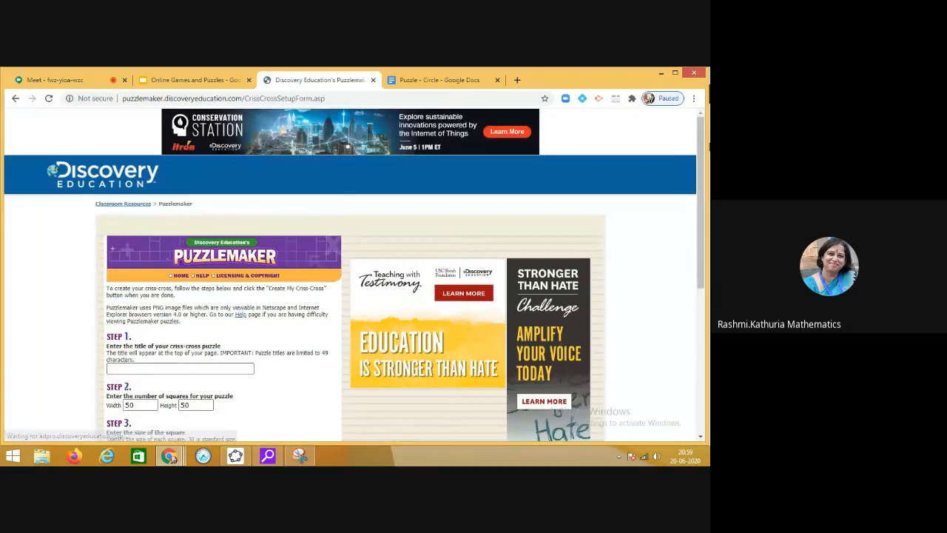
scroll("down", 3)
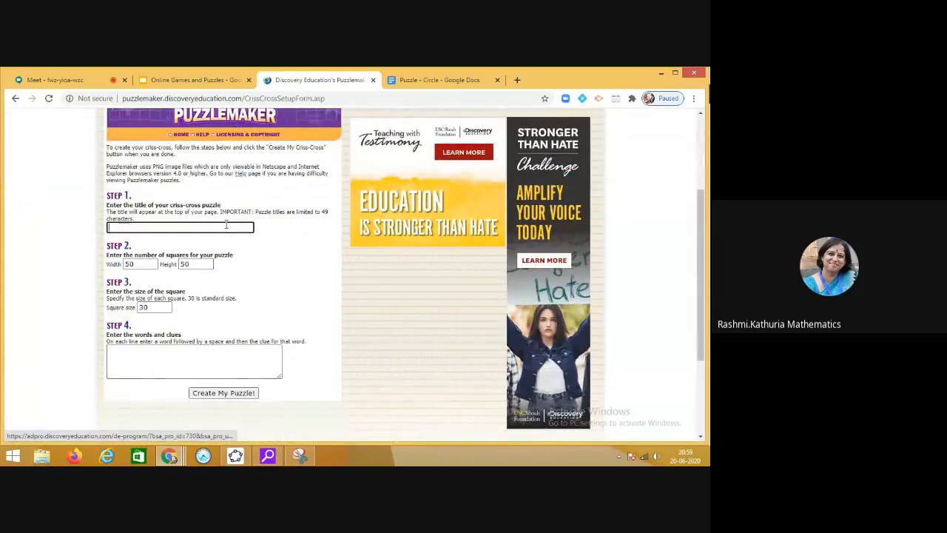
type("Parts of Circle")
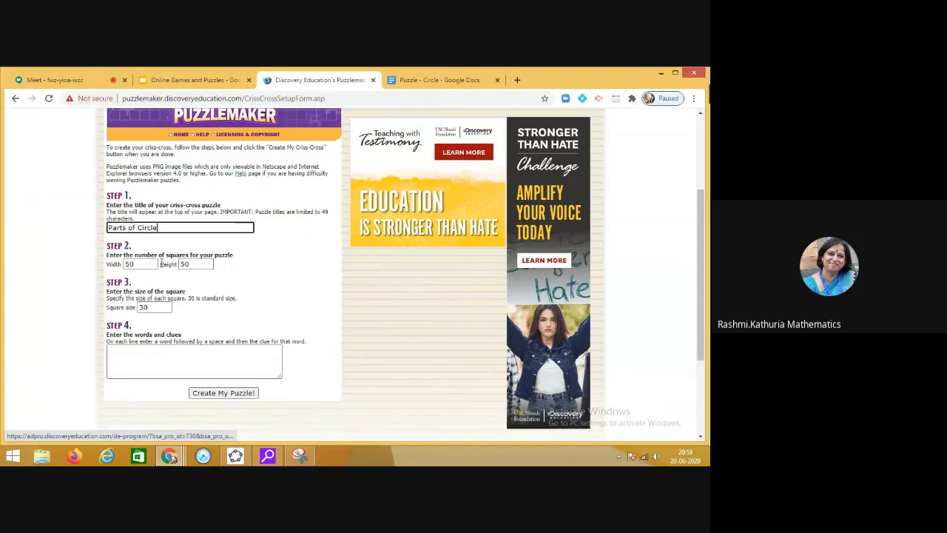
scroll("down", 3)
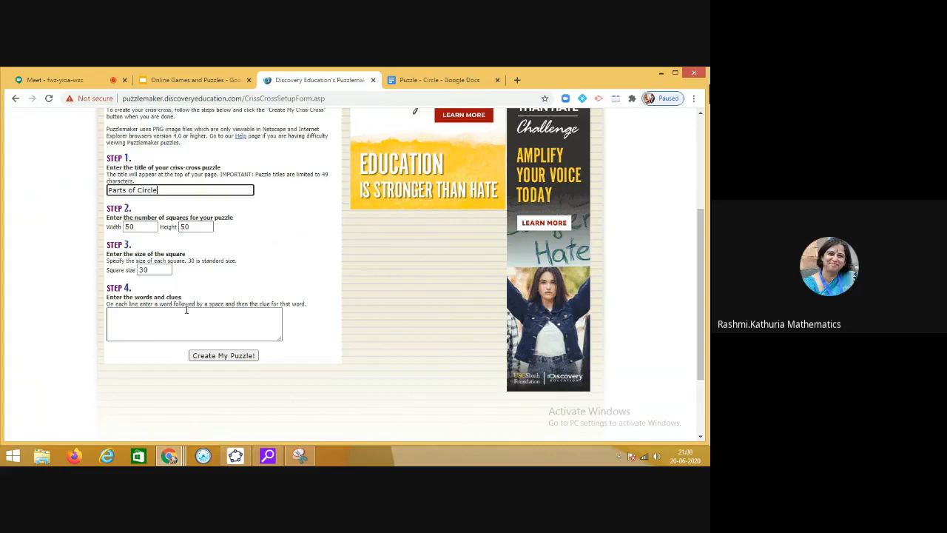
- Copy the circle terms and clues from the 'Puzzle - Circle' doc into the criss-cross words-and-clues box
left_click(438, 80)
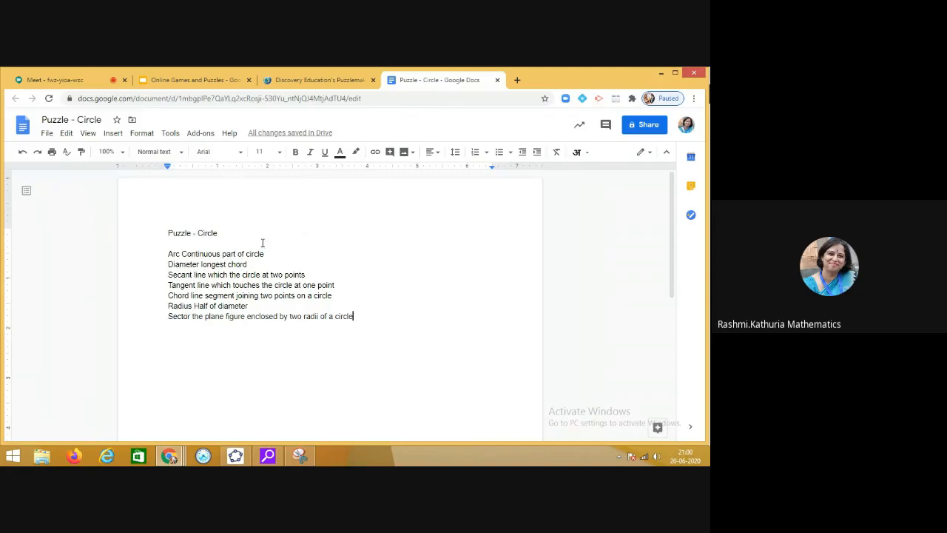
left_click_drag(169, 255, 293, 274)
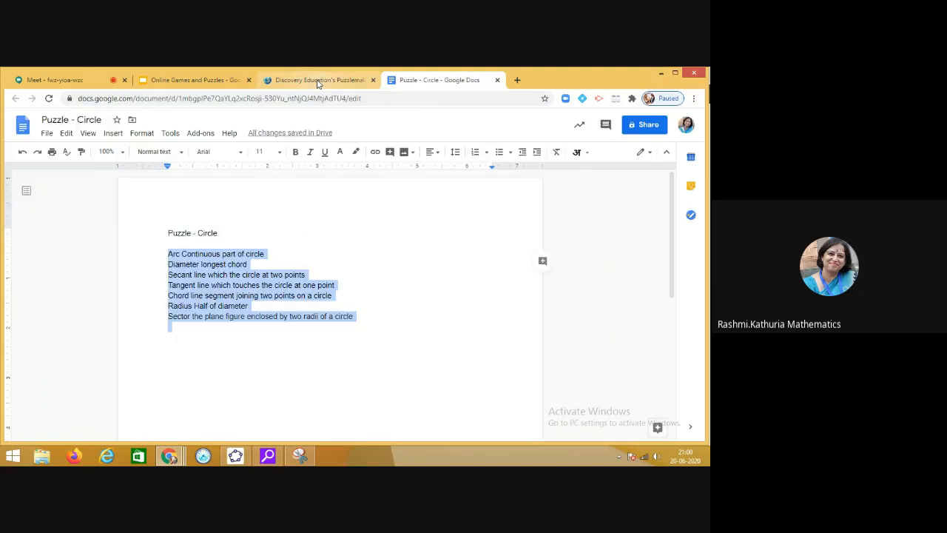
left_click(320, 80)
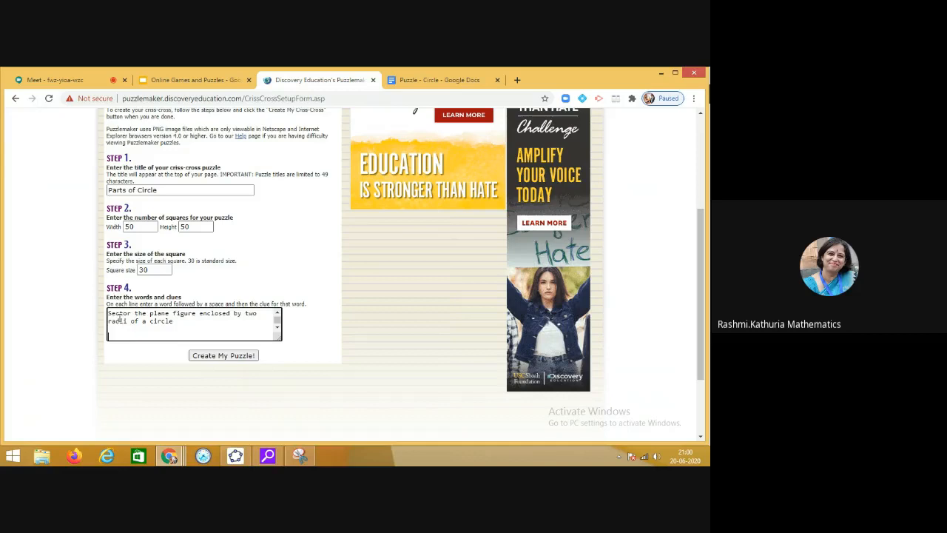
- Generate the 'Parts of Circle' criss-cross and place a copy in the 'Puzzle - Circle' document
left_click(223, 355)
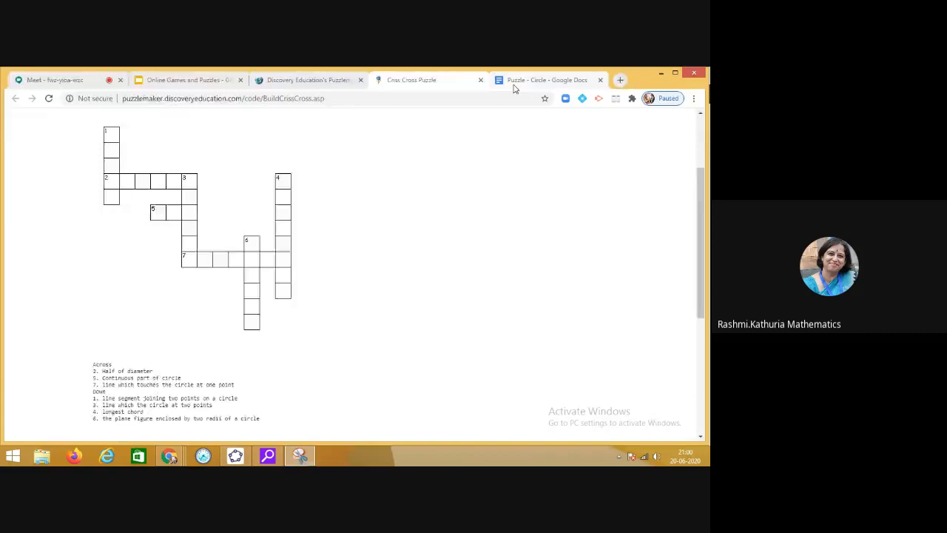
left_click(547, 80)
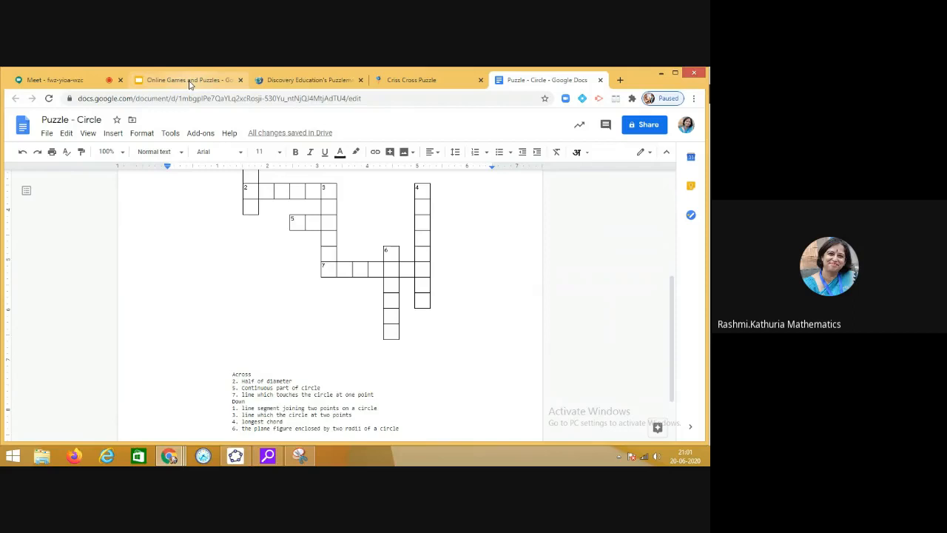
- Close the criss-cross setup page, leaving the finished criss-cross puzzle showing
left_click(308, 80)
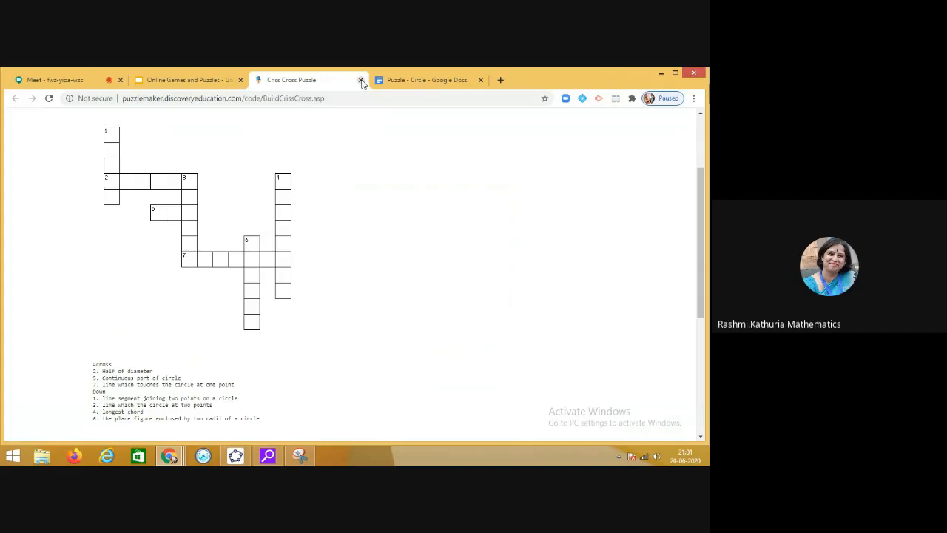
- Close the criss-cross puzzle page and follow the jigsawplanet.com link on slide 5
left_click(362, 80)
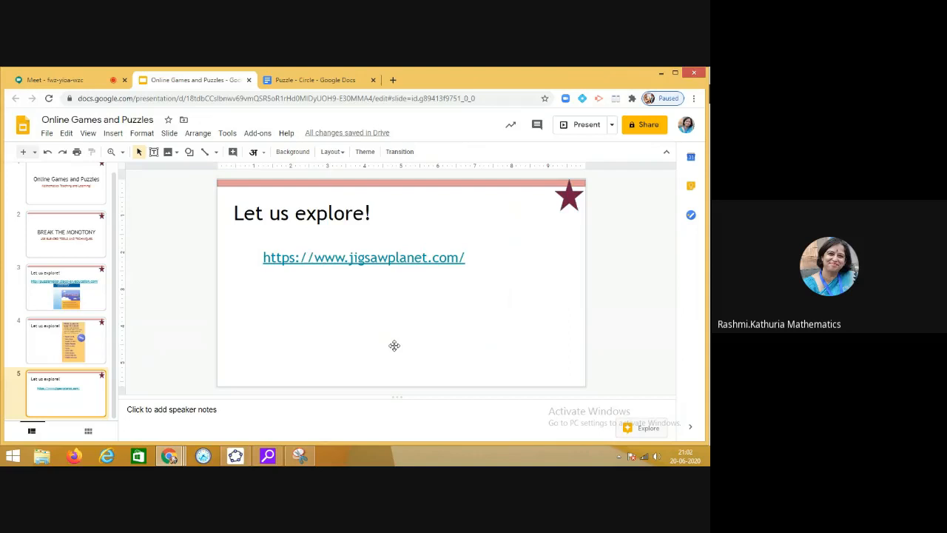
mouse_move(392, 323)
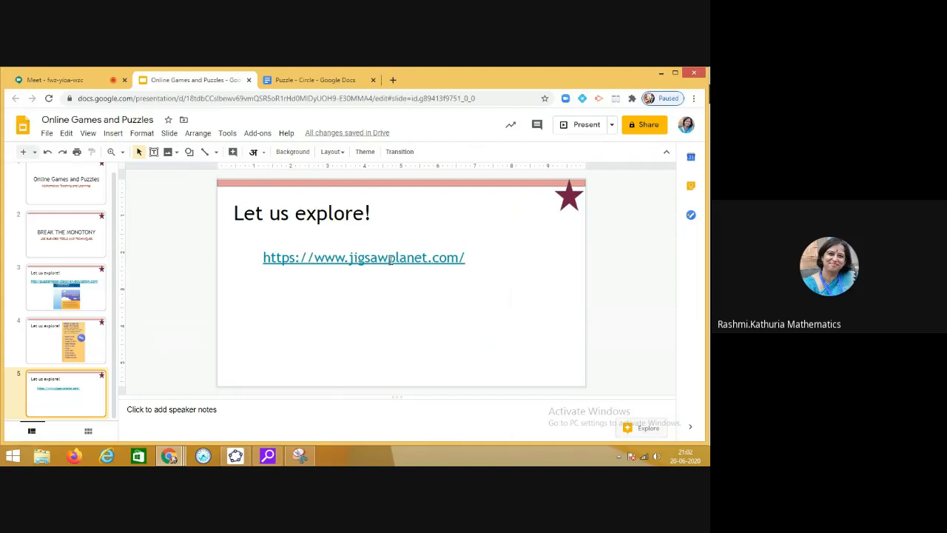
left_click(364, 257)
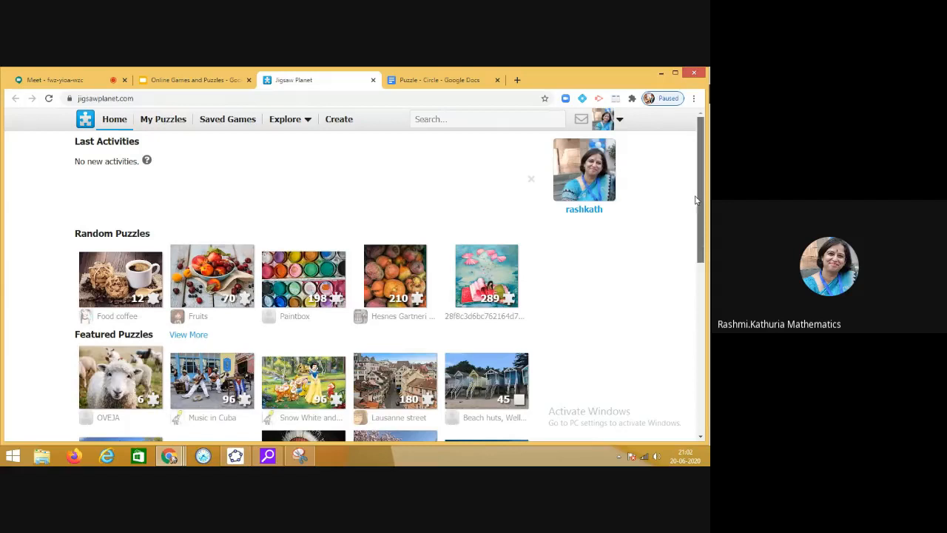
- From My Puzzles, load the Tangram jigsaw and reveal its Share menu with Email and Embed
left_click(163, 119)
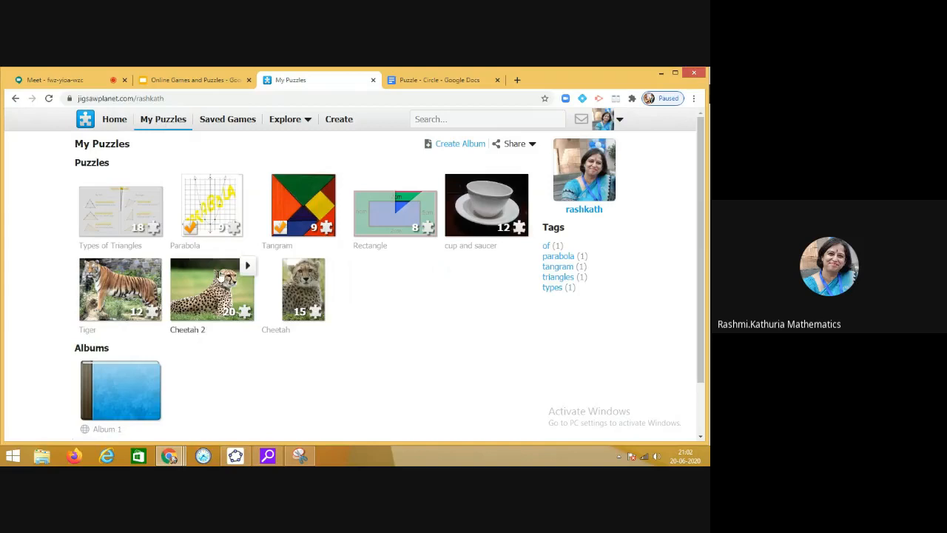
mouse_move(472, 280)
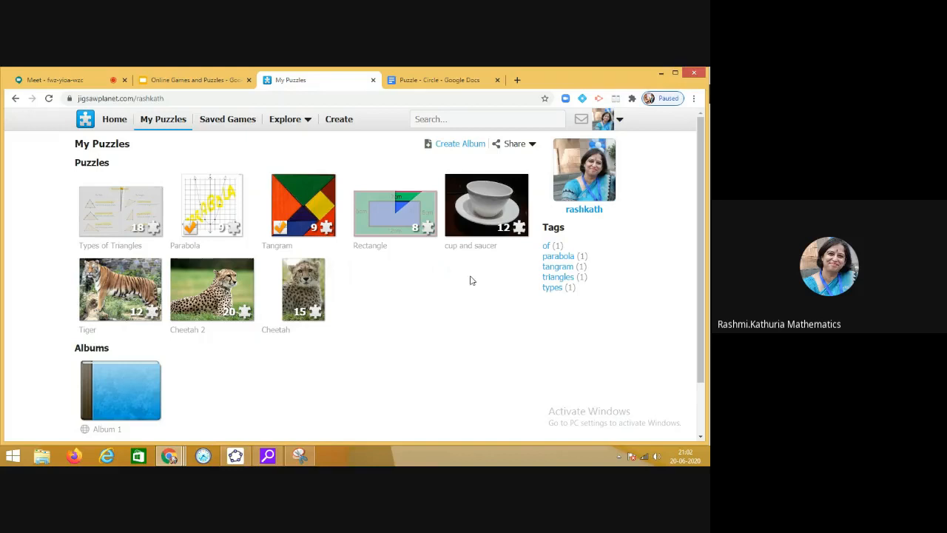
mouse_move(311, 257)
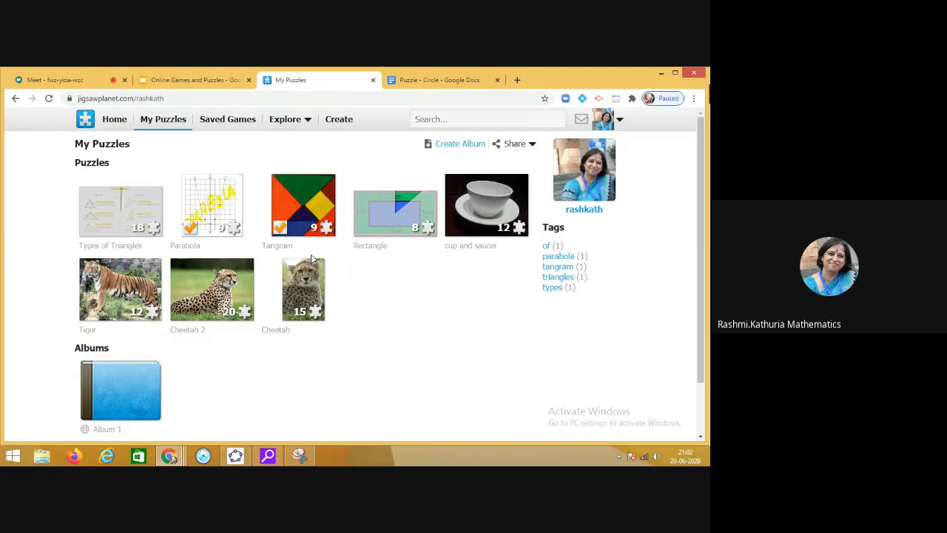
left_click(302, 205)
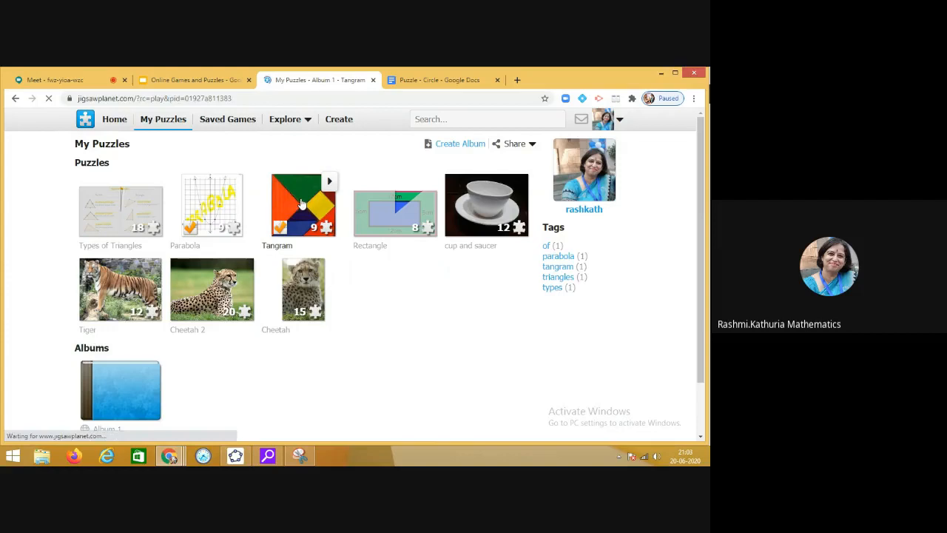
left_click(302, 206)
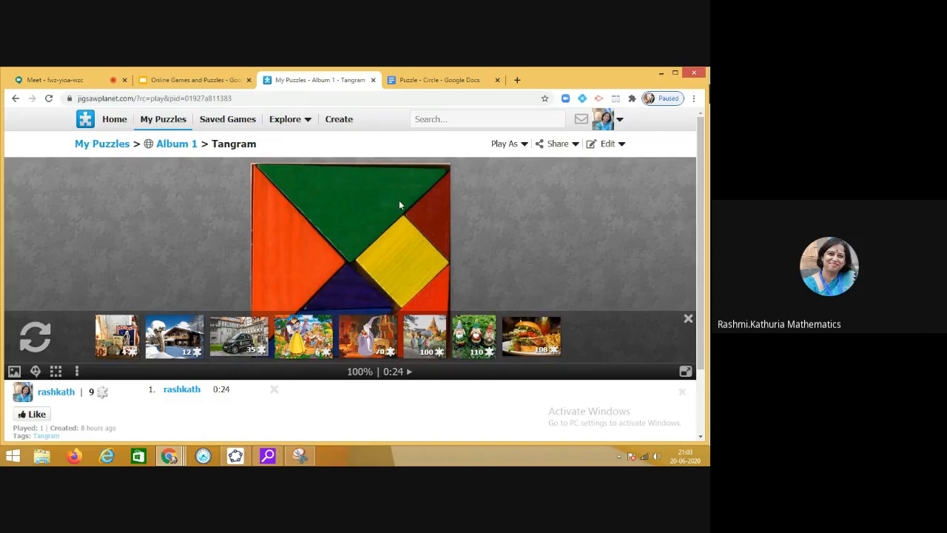
left_click(687, 318)
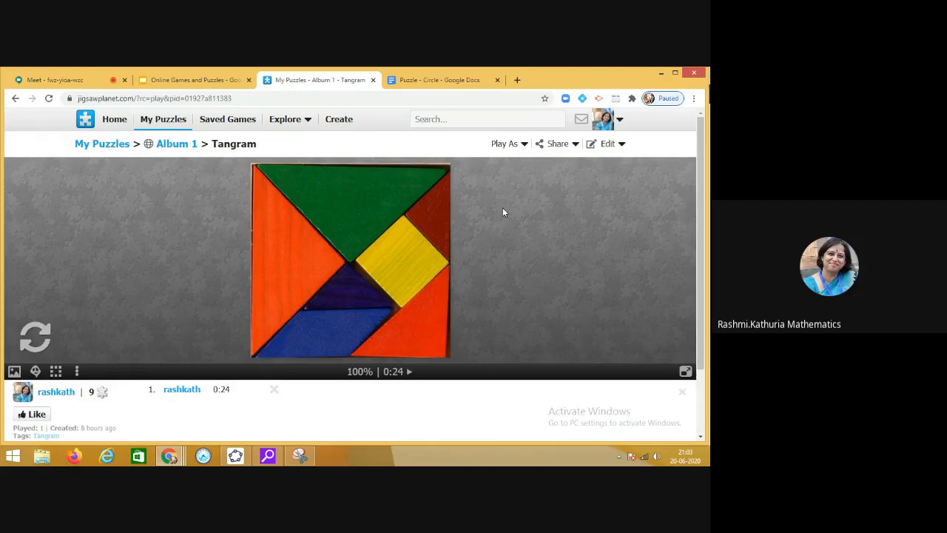
left_click(557, 144)
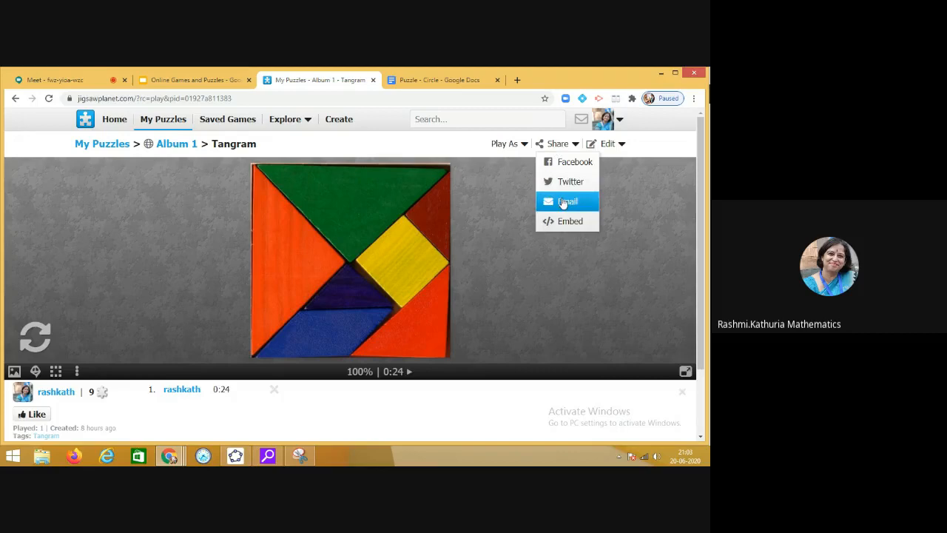
- Choose Embed to view the Tangram puzzle's HTML embed code
left_click(570, 221)
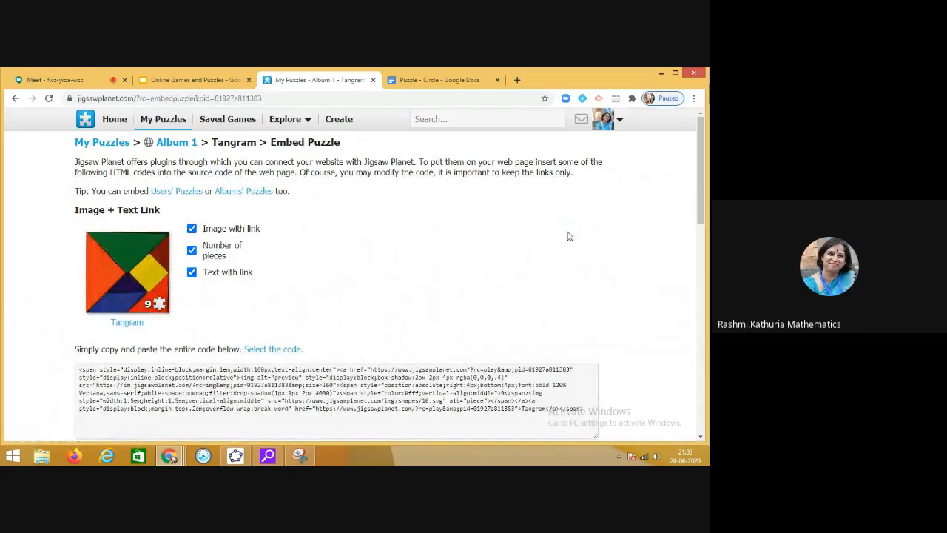
scroll("down", 3)
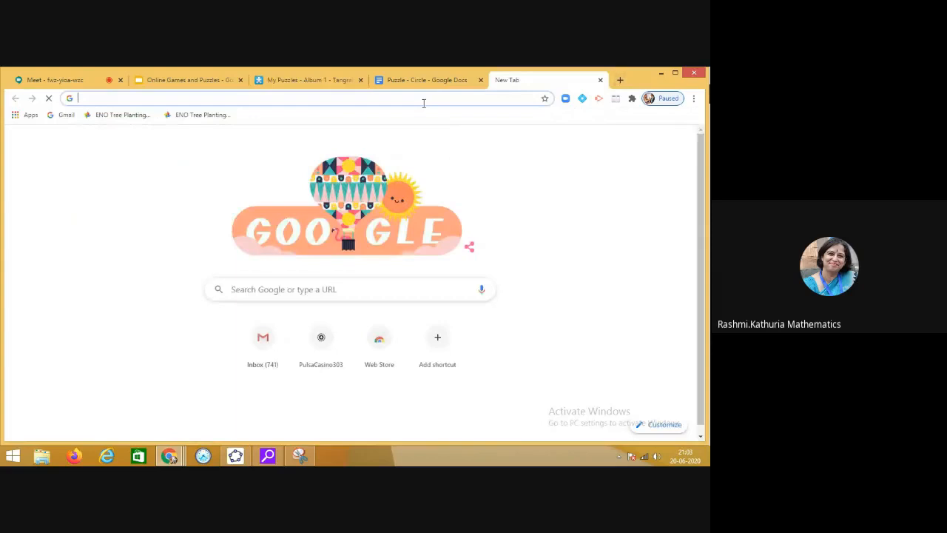
- Enter mathematicslearning.blogspot.com in the new tab to reach the Tangram puzzle
type("mathematicslearning.blogspot.com")
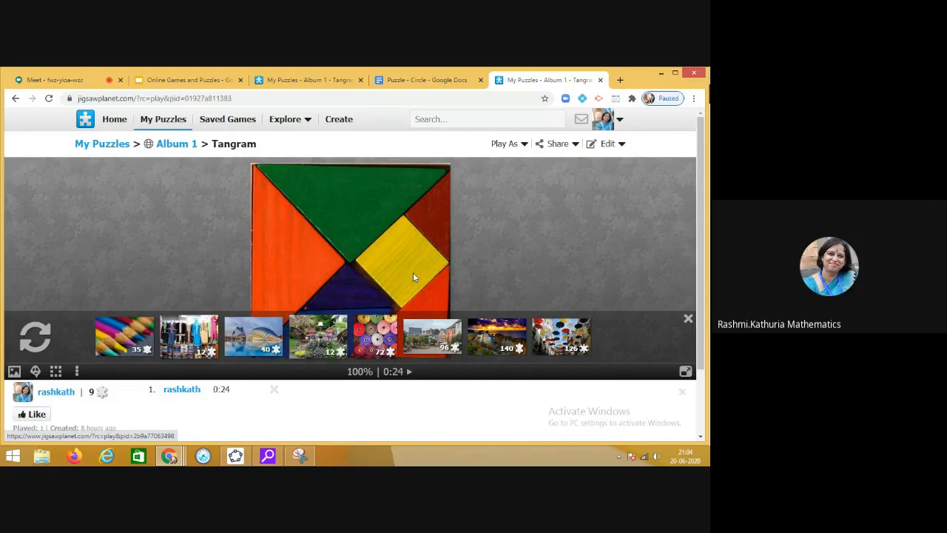
left_click(507, 144)
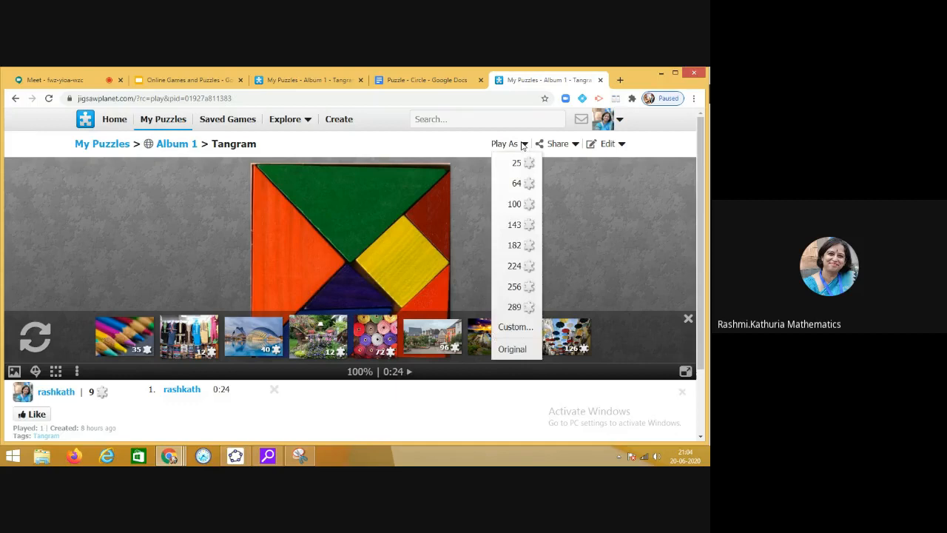
left_click(515, 161)
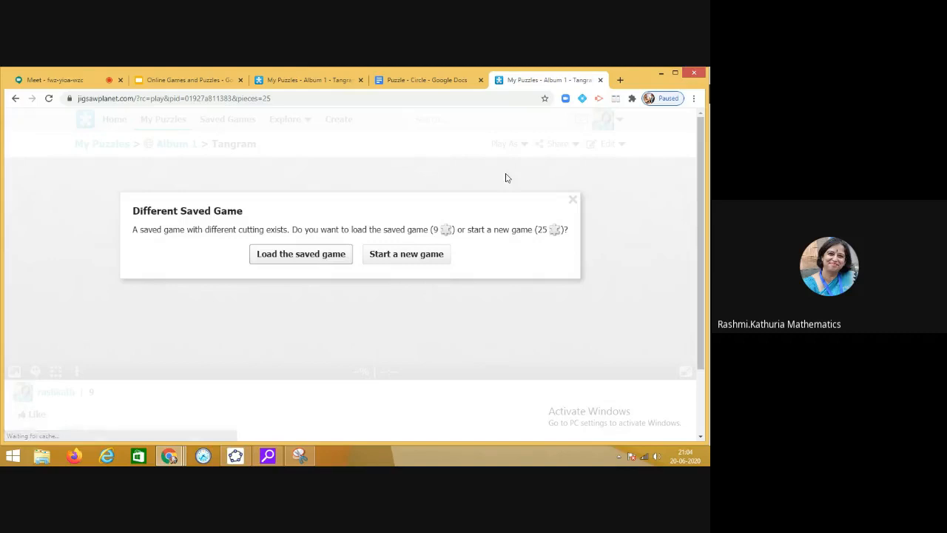
left_click(405, 254)
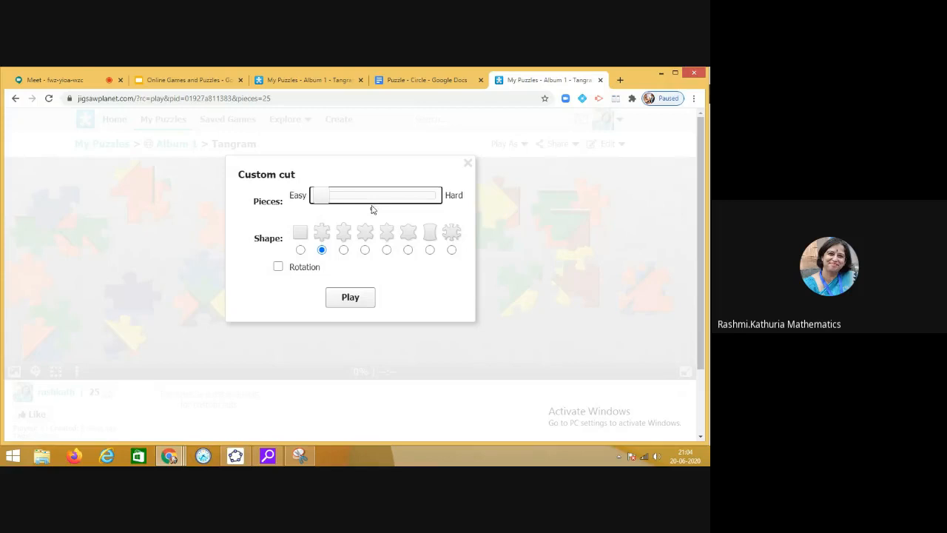
left_click(350, 296)
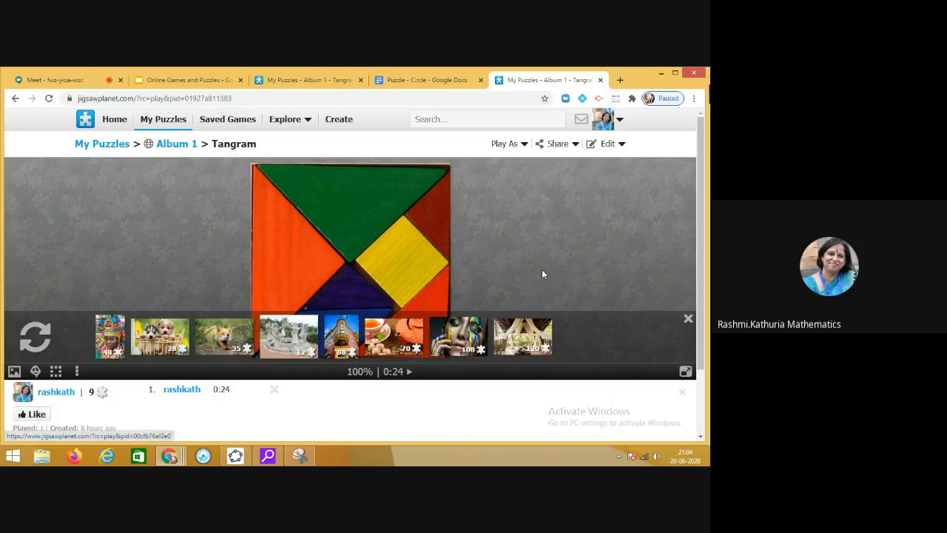
- Play the 9-piece Tangram to completion, then close its tab to return to the embed page
left_click(507, 143)
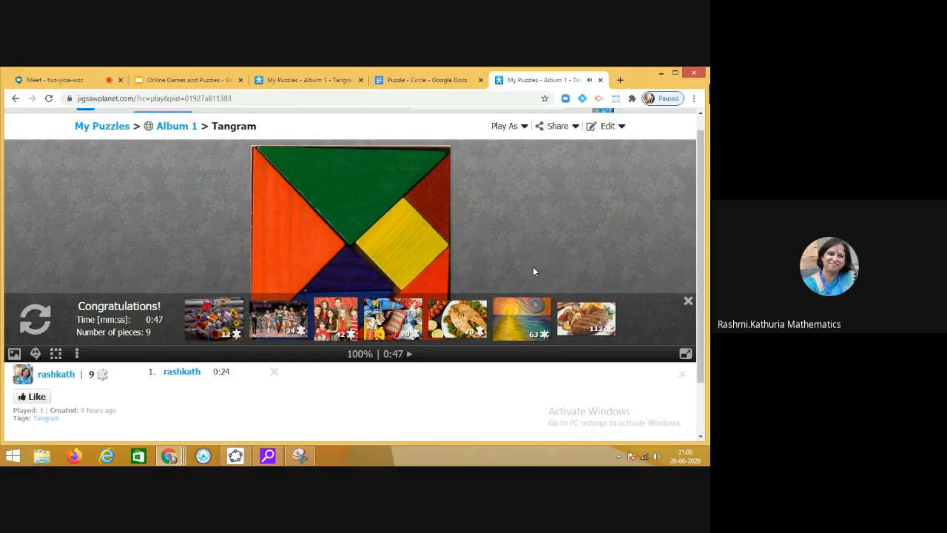
left_click(687, 301)
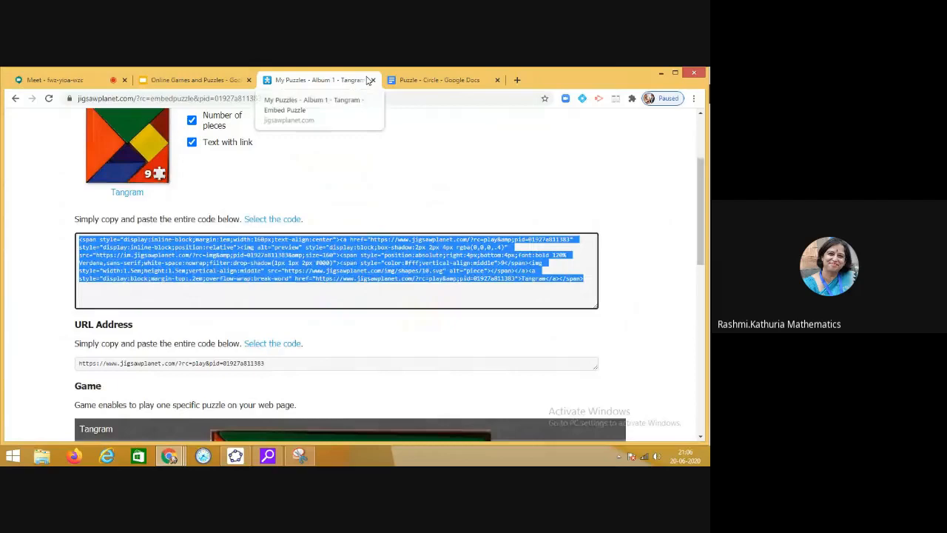
- Start a new puzzle and load the Types of quadrilaterals image into the Create form
left_click(318, 79)
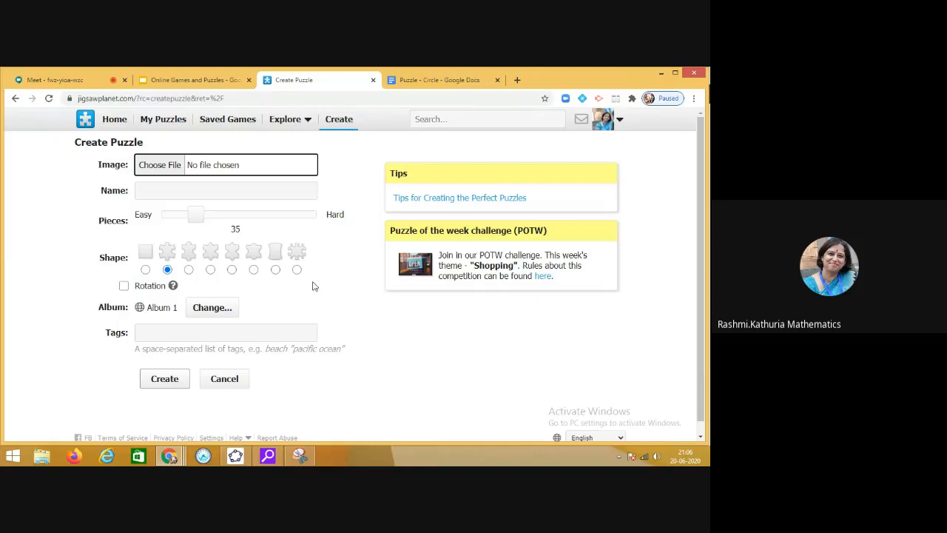
left_click(159, 164)
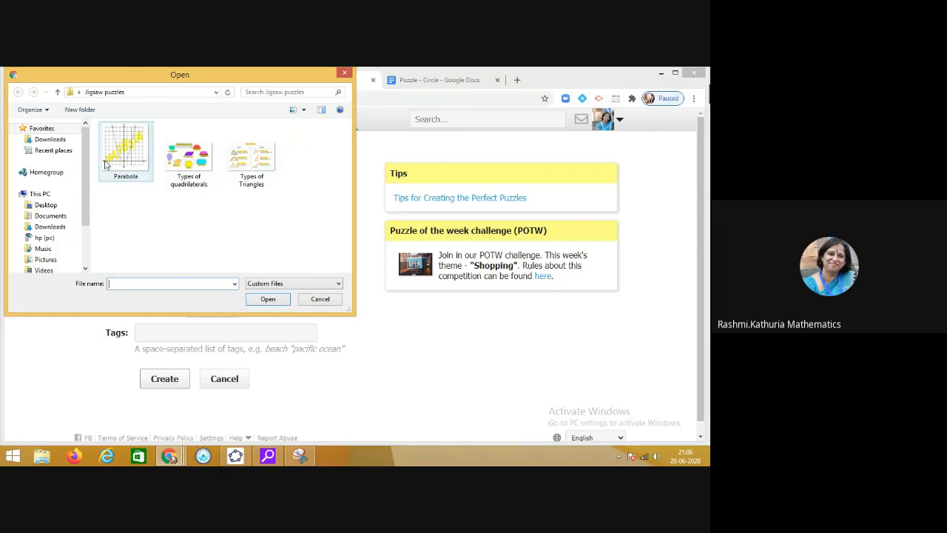
left_click(189, 152)
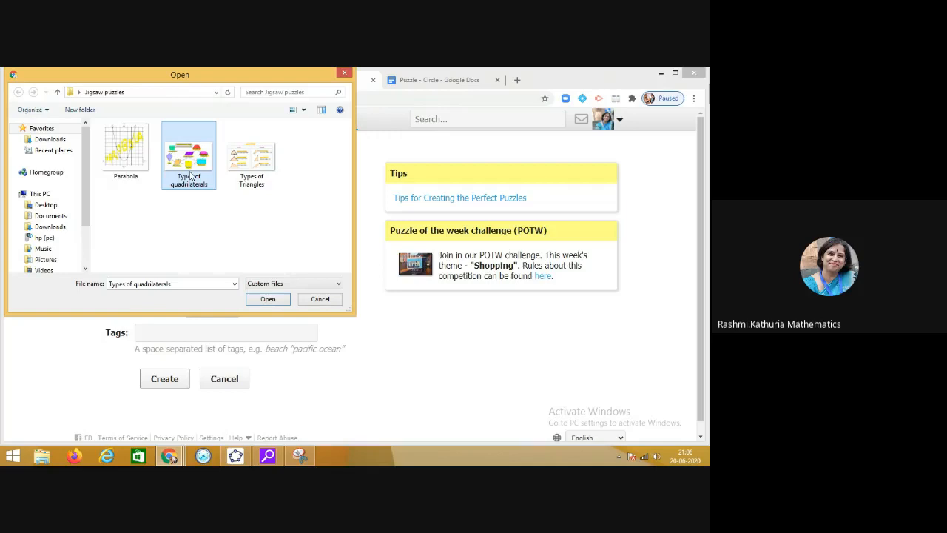
left_click(266, 299)
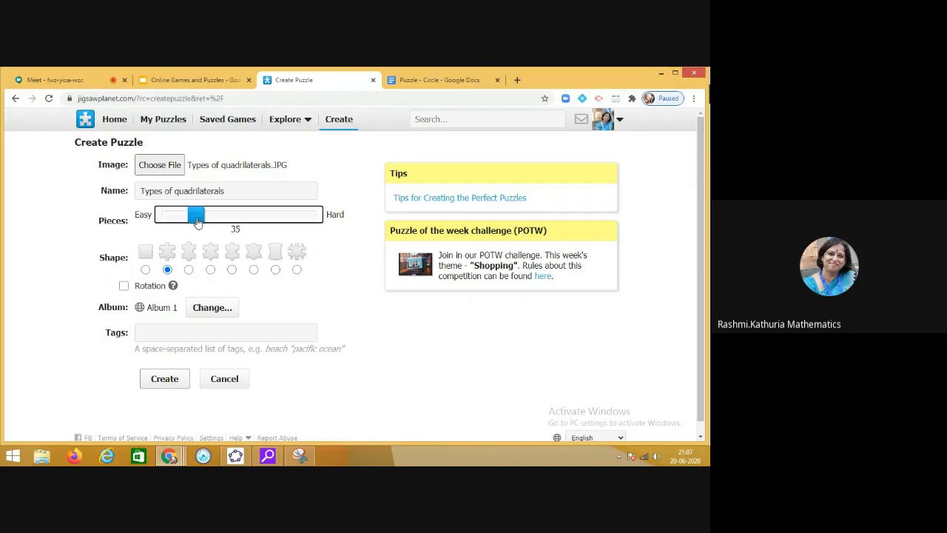
- Set the puzzle to 12 pieces and tag it 'Types of quadrilaterals'
left_click_drag(196, 215, 174, 214)
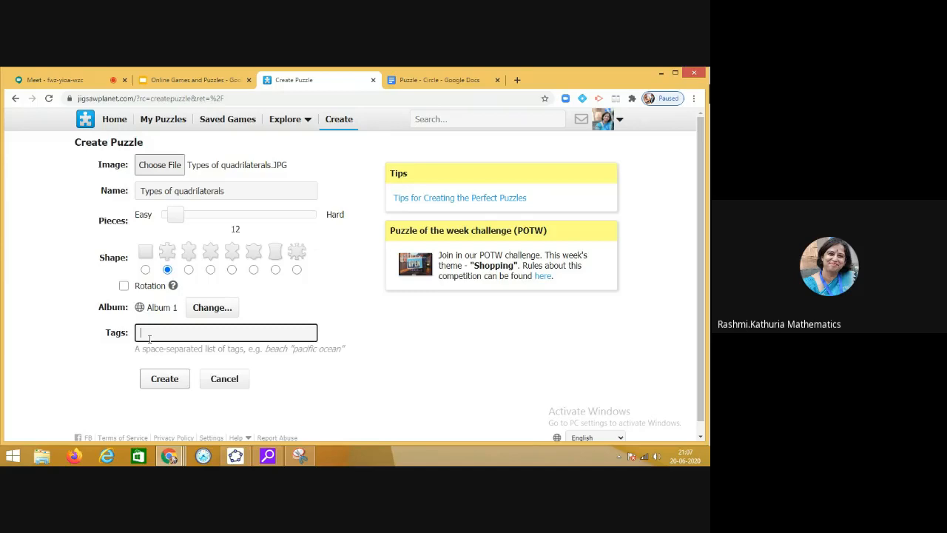
type("Types of quadrilaterals")
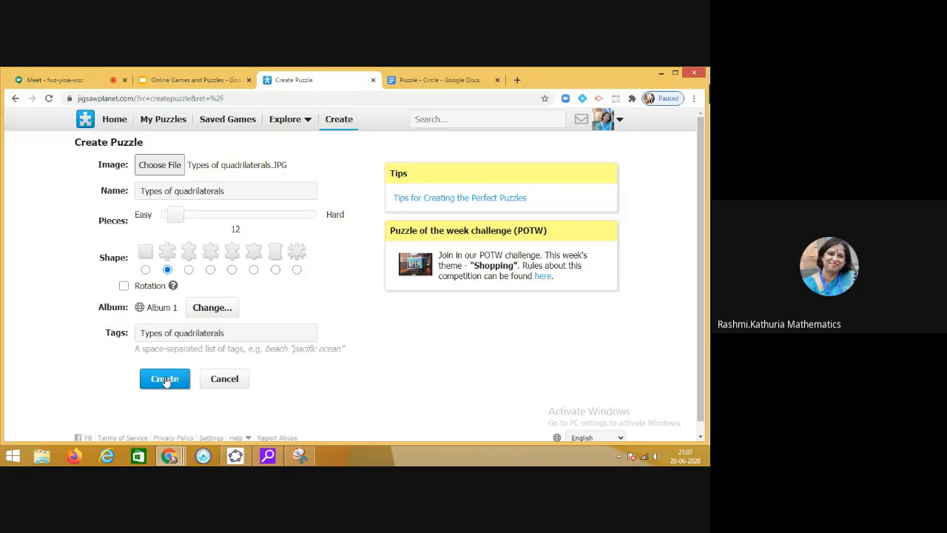
left_click(164, 379)
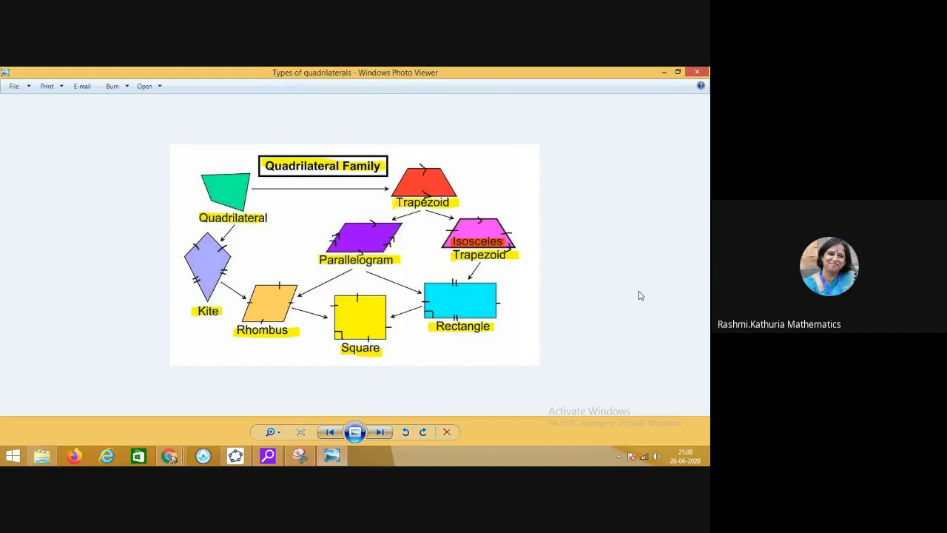
mouse_move(639, 198)
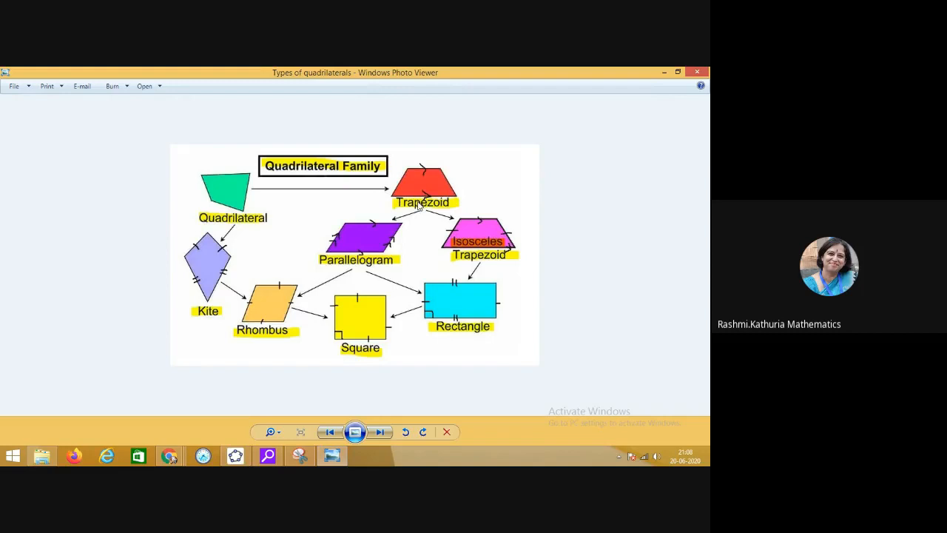
mouse_move(699, 73)
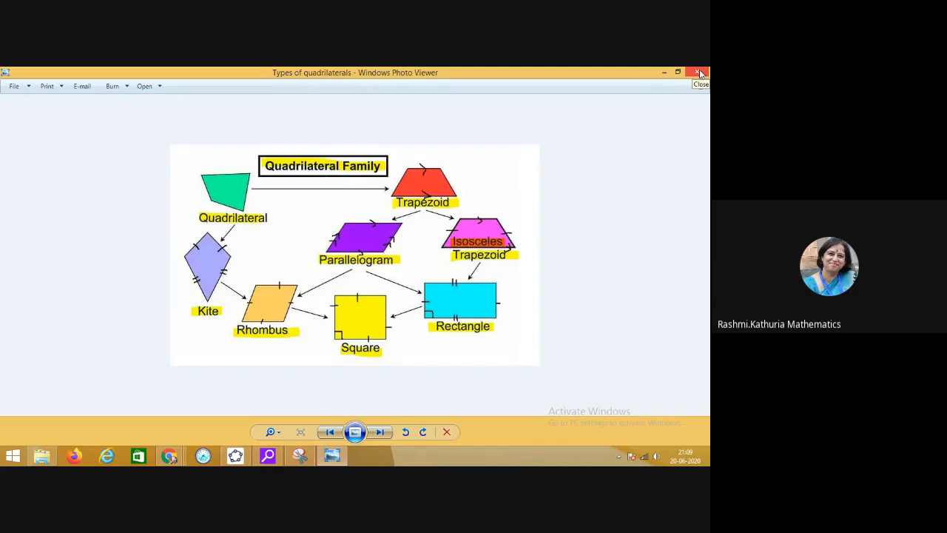
- Close the quadrilateral family photo and switch back to the Online Games and Puzzles presentation
left_click(699, 72)
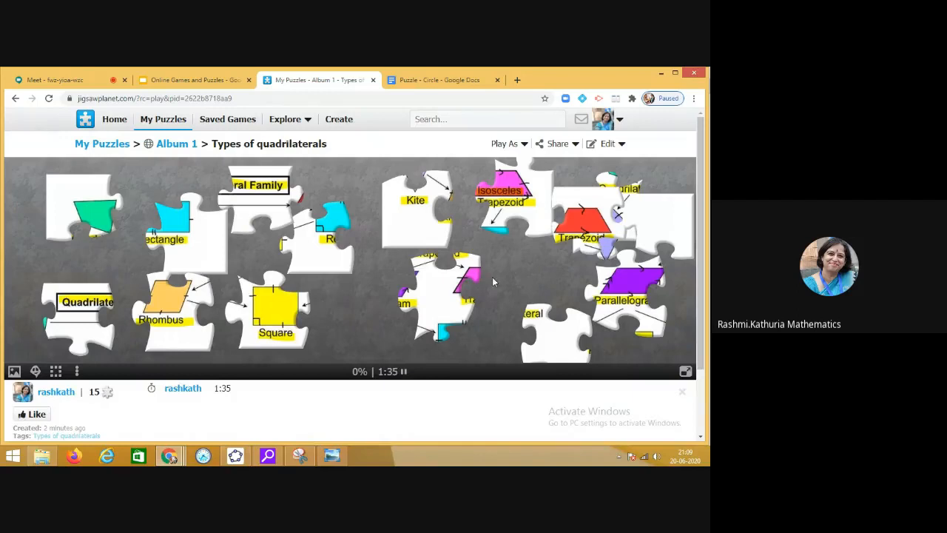
left_click(191, 80)
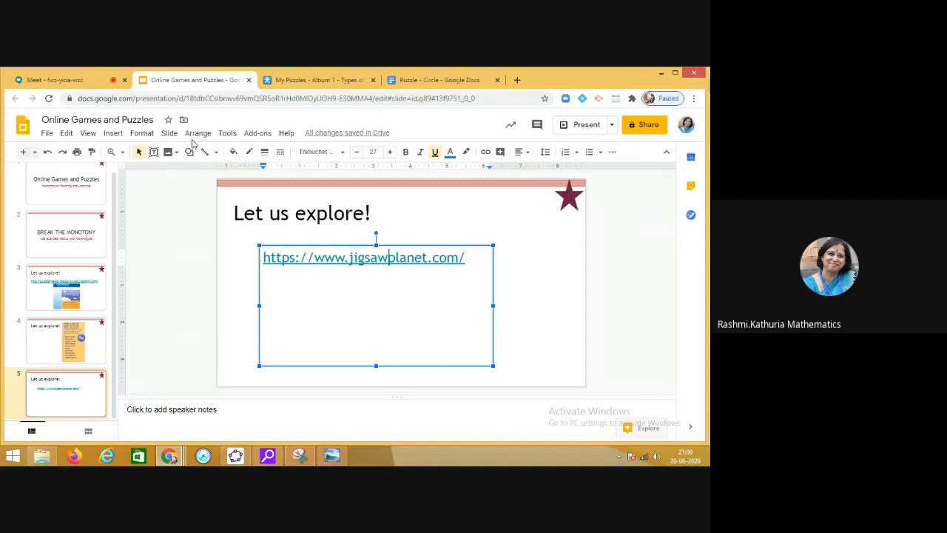